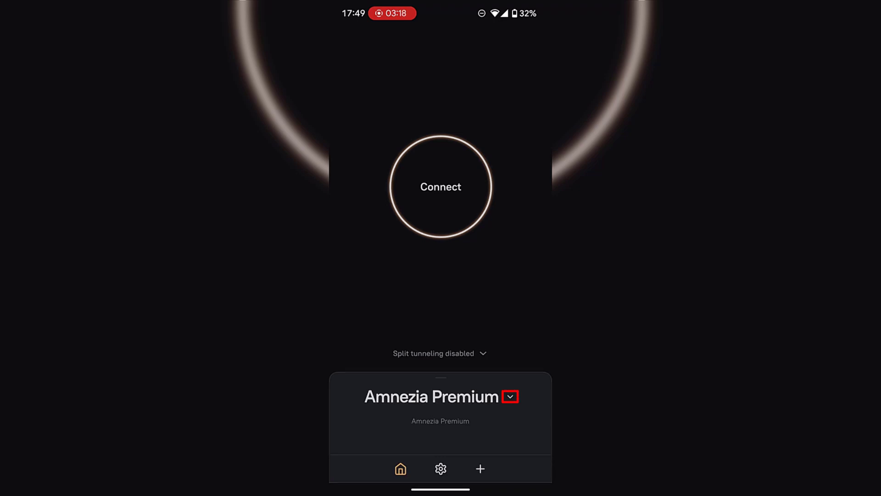
# - Expand Amnezia Premium and open its server settings, showing the subscription active until 25 Dec 2025
pyautogui.click(510, 397)
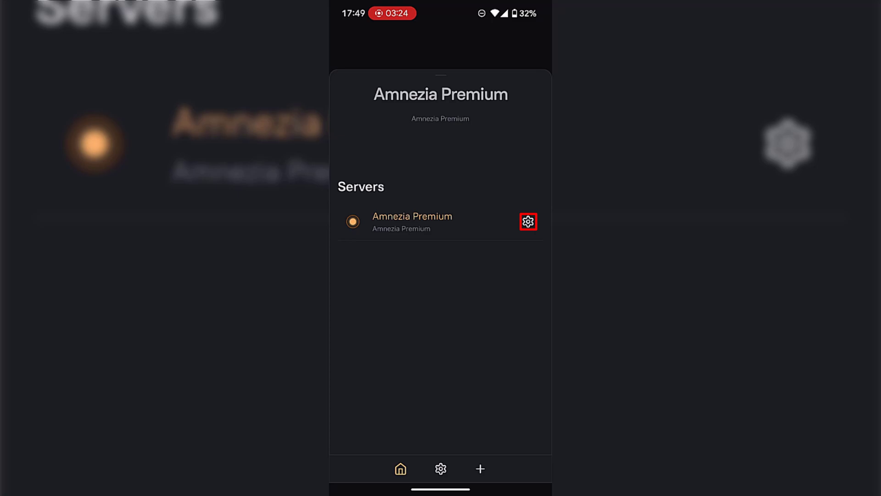
pyautogui.click(528, 221)
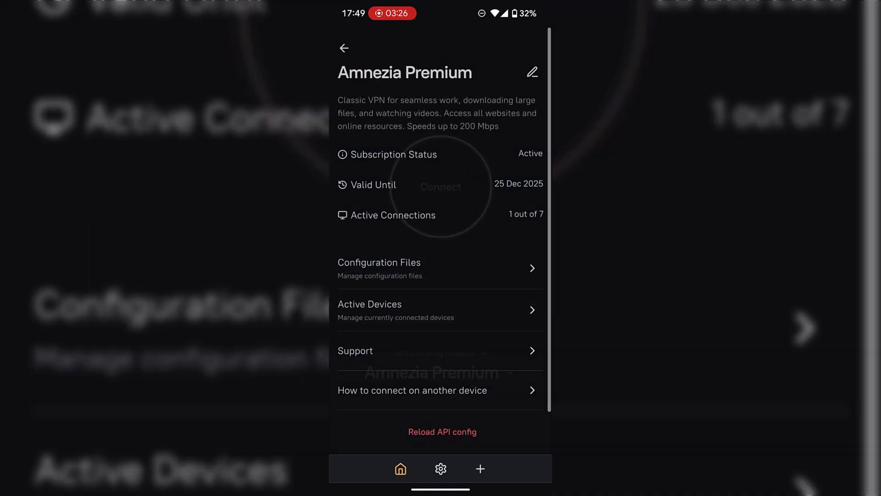
pyautogui.click(438, 269)
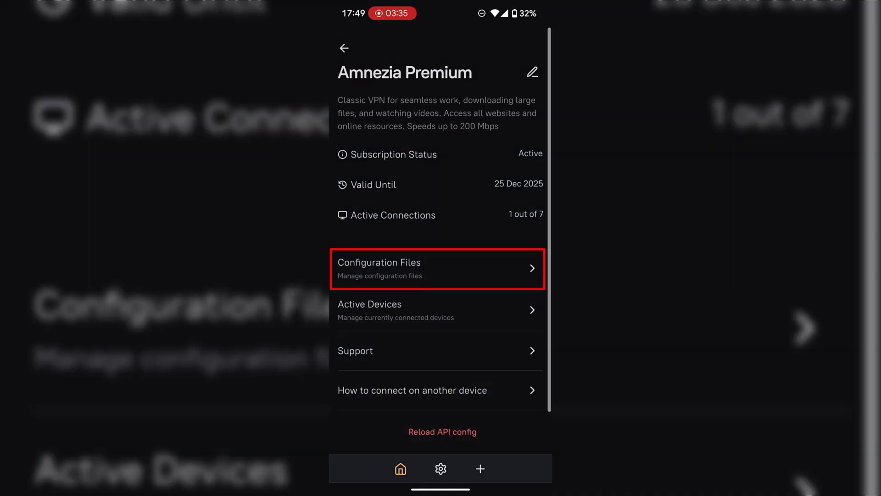
# - Download the France configuration file from the subscription's configuration files list
pyautogui.click(437, 268)
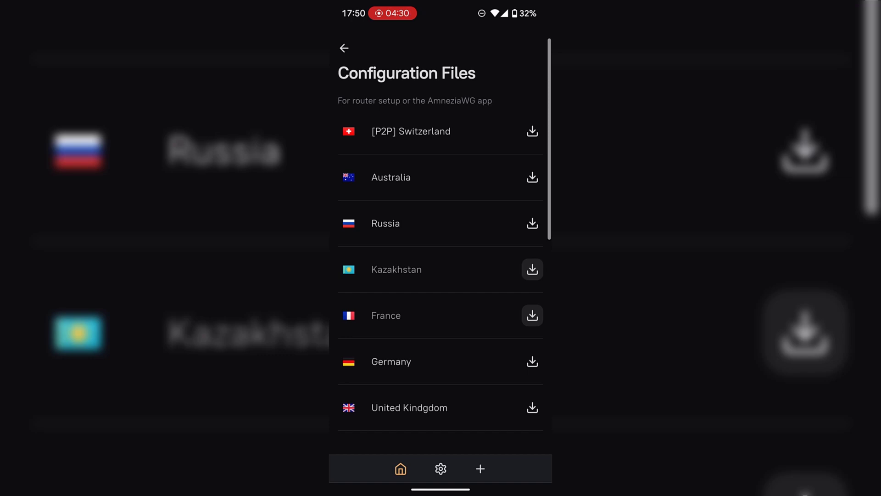
pyautogui.scroll(-3)
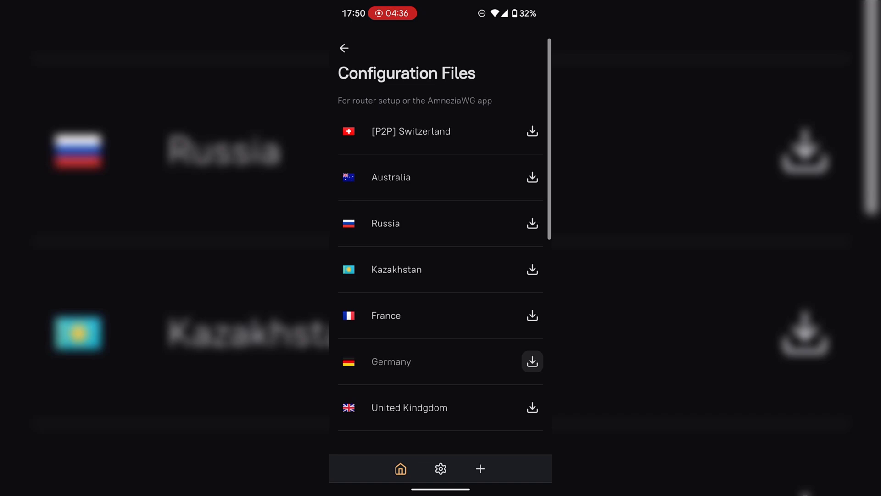
pyautogui.click(532, 315)
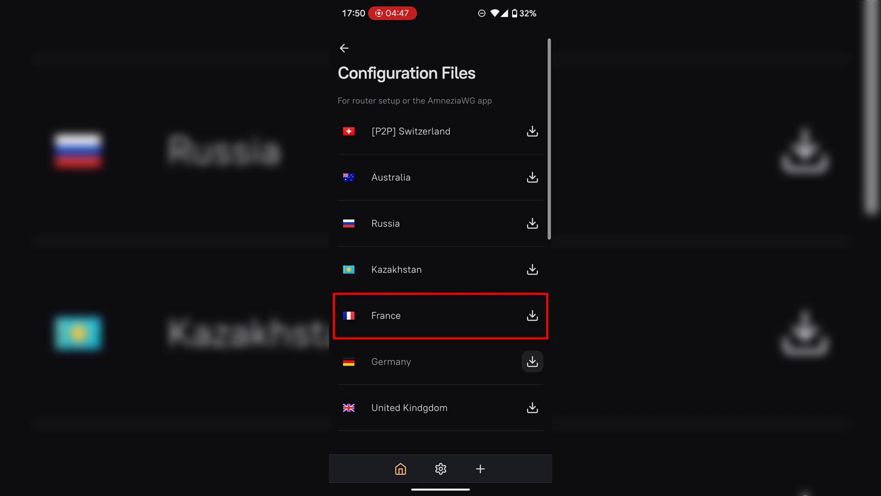
pyautogui.click(532, 315)
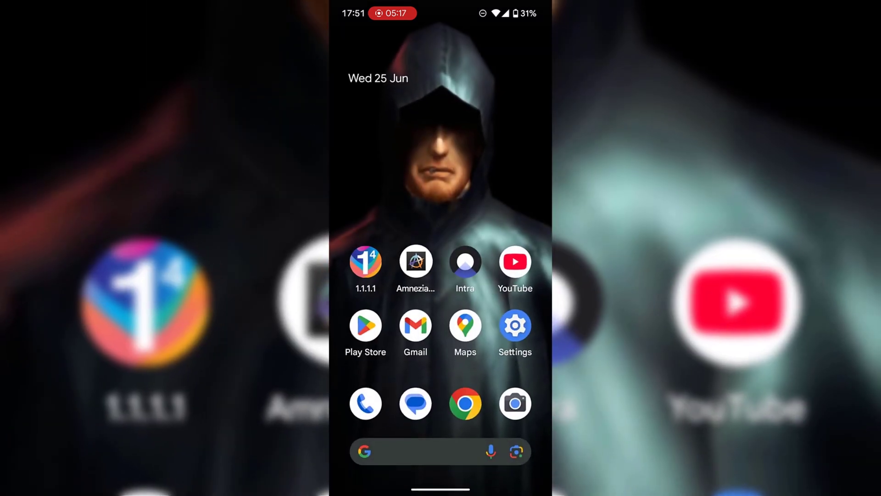
# - Search Google Play for 'amneziawg' and install the AmneziaWG app
pyautogui.click(366, 330)
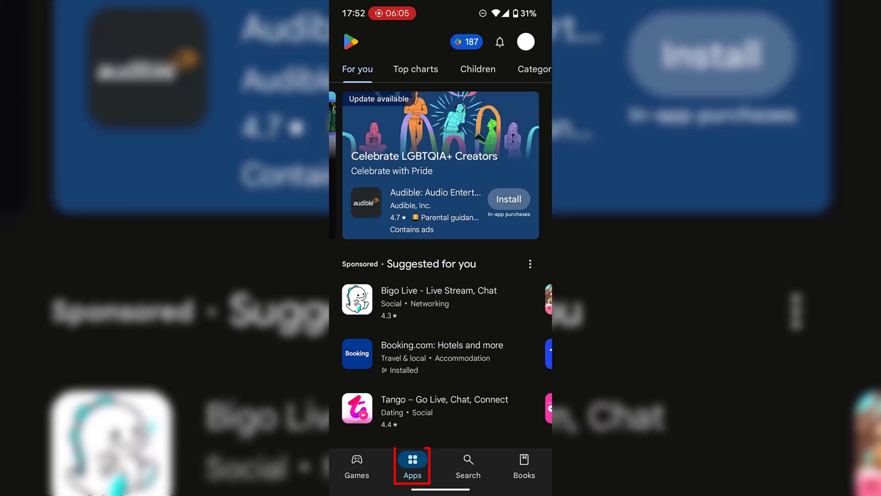
pyautogui.click(469, 475)
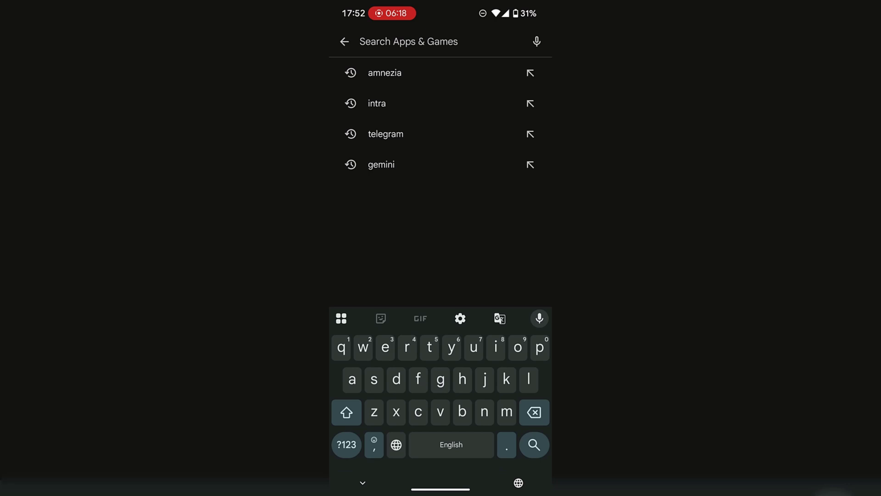
pyautogui.write('amneziawg')
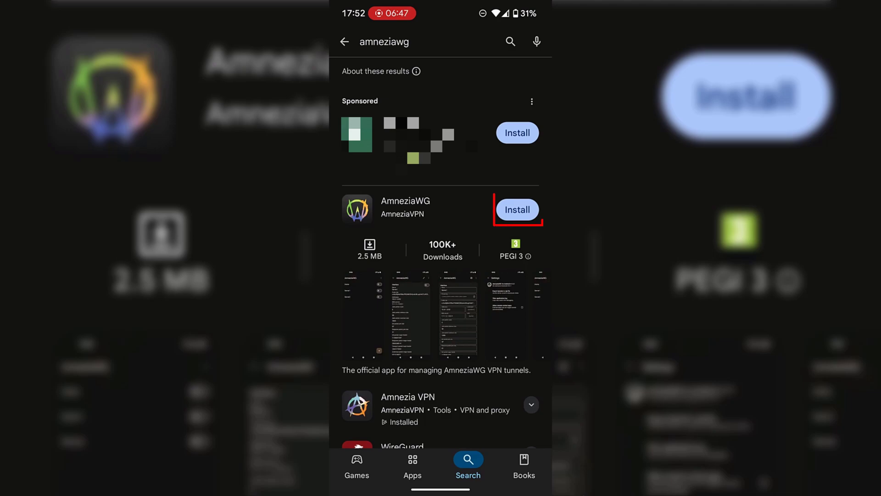
pyautogui.click(517, 210)
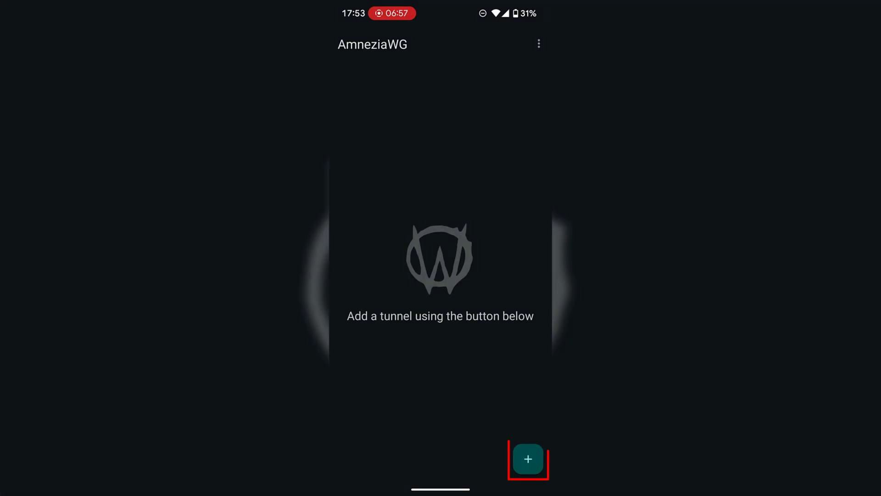
# - Import the France config file as the 'fr' tunnel and allow the VPN connection
pyautogui.click(529, 459)
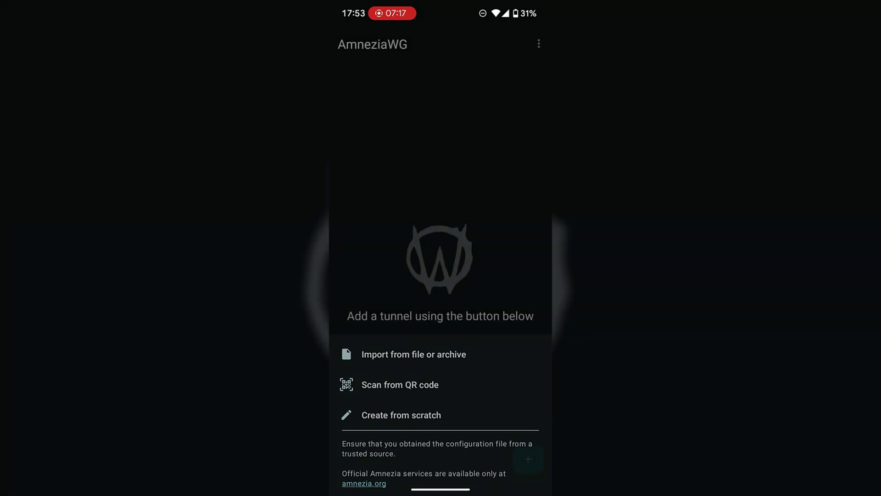
pyautogui.click(413, 354)
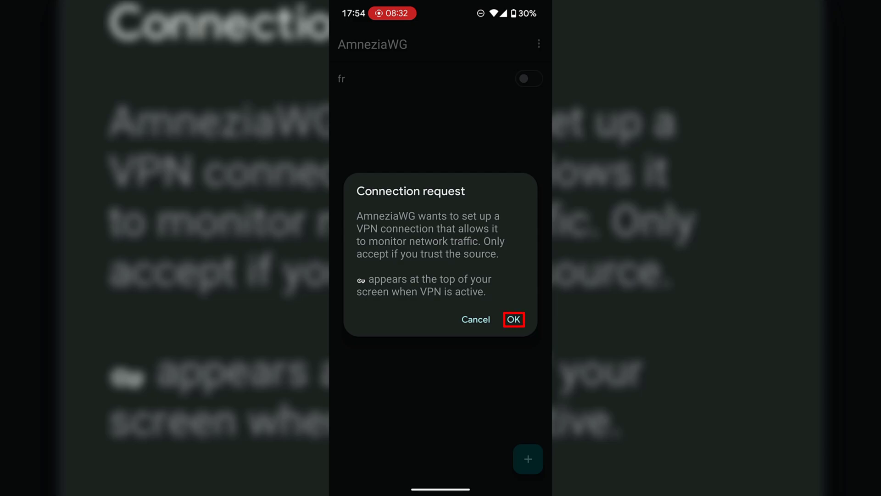
pyautogui.click(513, 320)
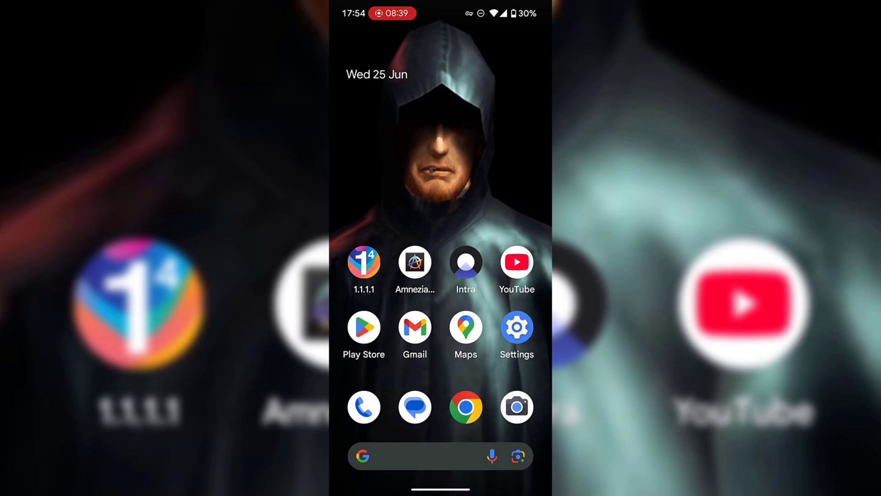
# - Open whatismyipaddress.com in Chrome and view the Paris, France IP details
pyautogui.click(465, 407)
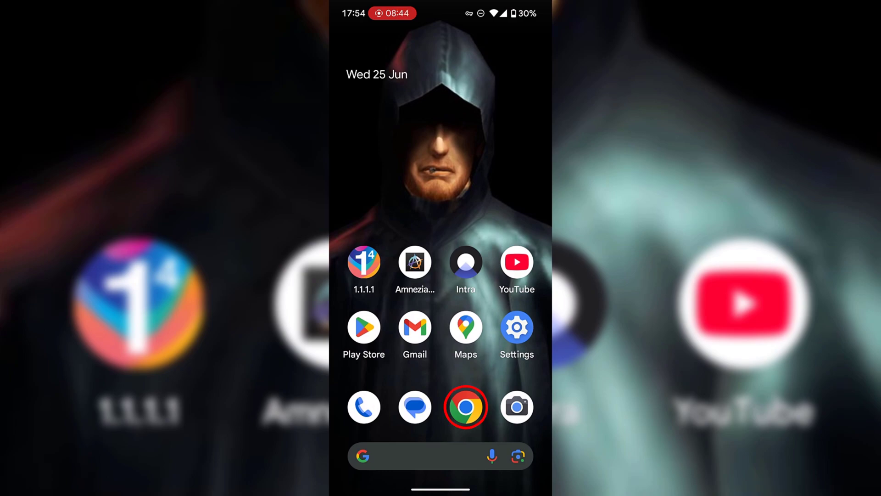
pyautogui.click(465, 407)
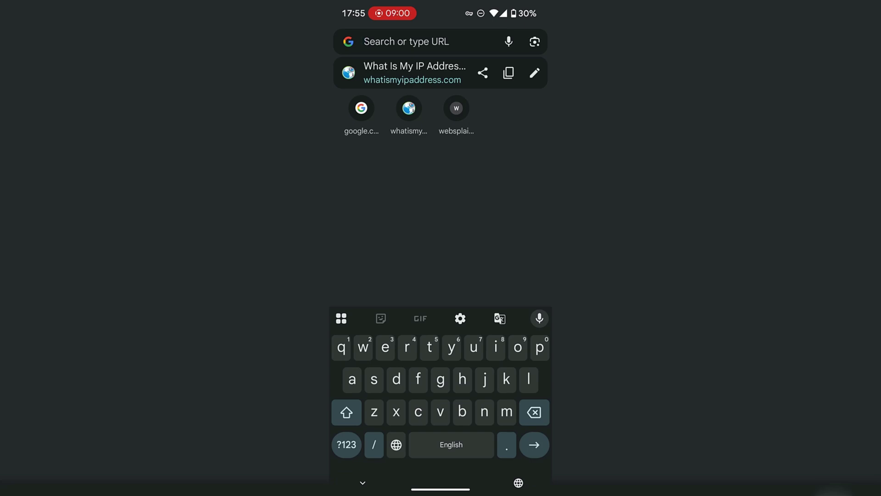
pyautogui.click(411, 72)
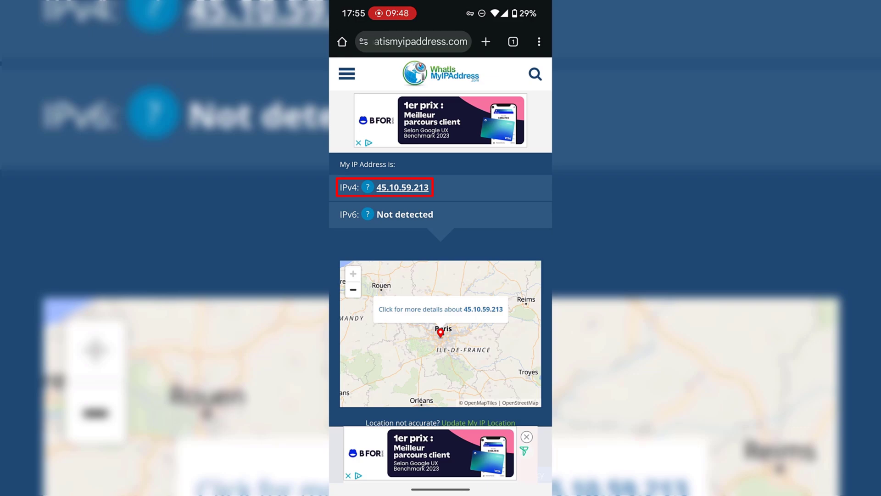
pyautogui.scroll(-3)
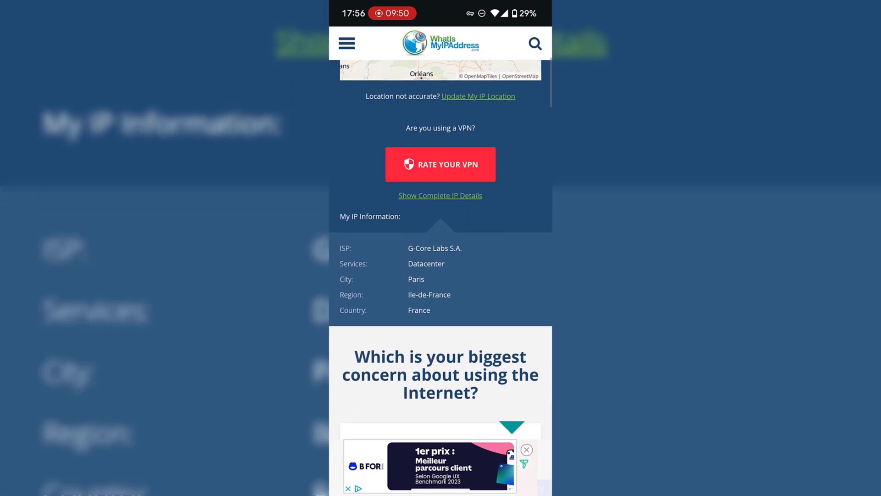